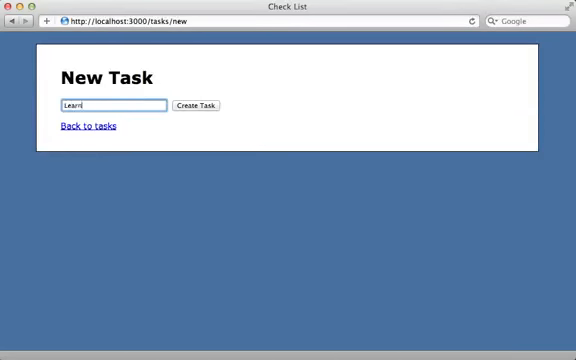
# Create a 'Learn Karate' task, check it off as complete, then confirm its removal
pyautogui.write('Karate')
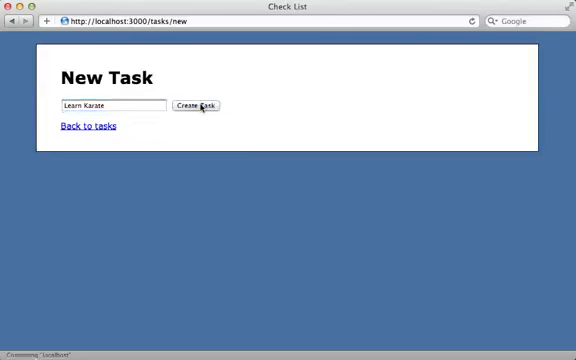
pyautogui.click(198, 105)
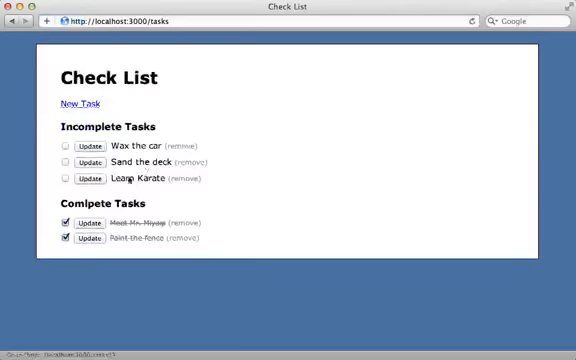
pyautogui.click(62, 181)
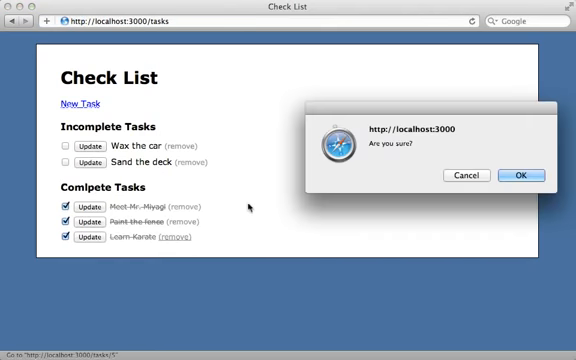
pyautogui.click(519, 176)
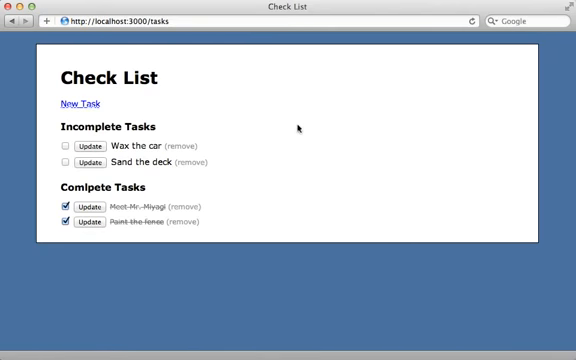
pyautogui.moveTo(224, 175)
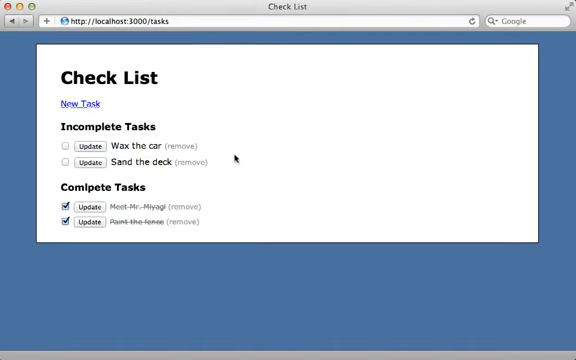
# Inspect the Sand the deck task's remove link markup via Inspect Element
pyautogui.click(202, 162)
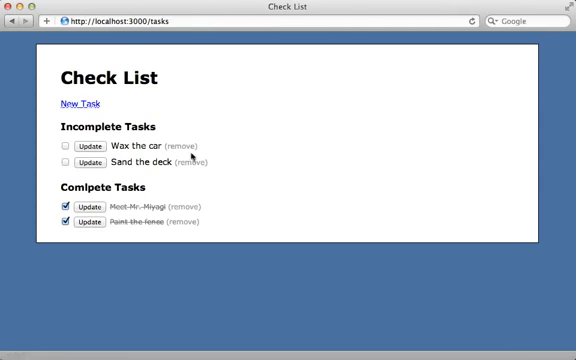
pyautogui.rightClick(190, 162)
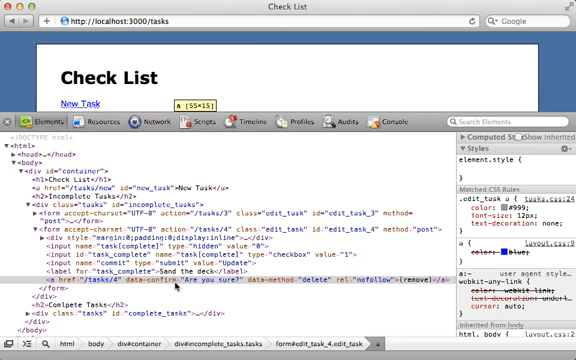
pyautogui.moveTo(177, 285)
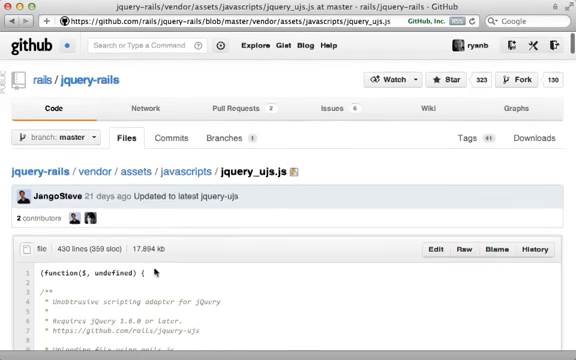
# Scroll down jquery_ujs.js to its element selector definitions
pyautogui.scroll(-3)
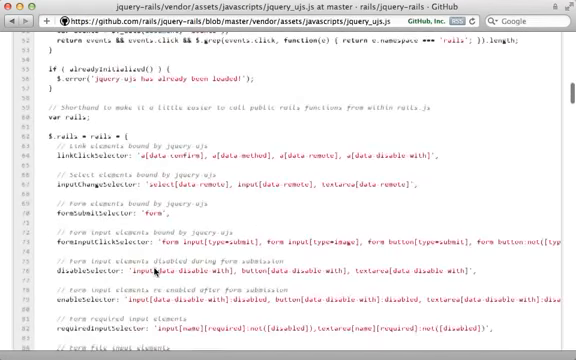
pyautogui.scroll(-3)
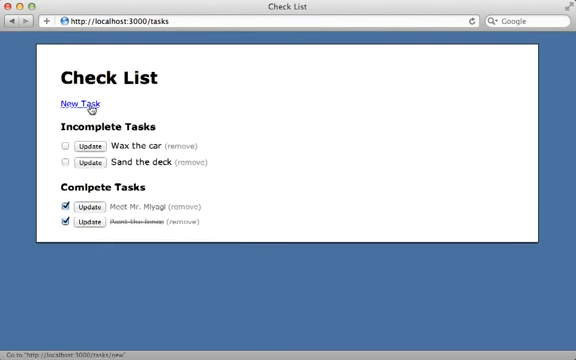
# Open the New Task form, focus its name field, and enter ', remote'
pyautogui.click(77, 103)
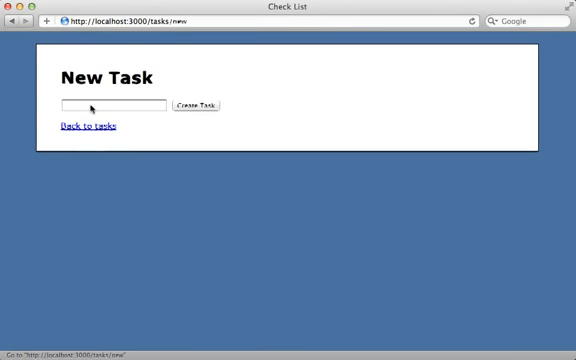
pyautogui.click(120, 106)
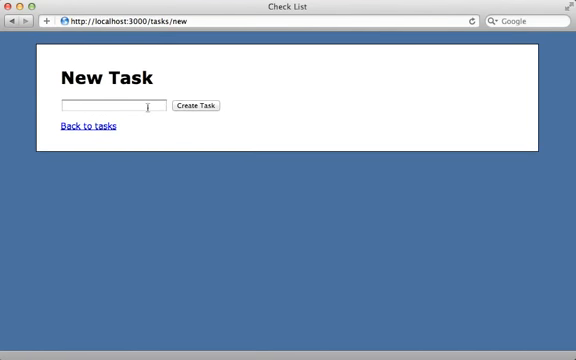
pyautogui.click(86, 126)
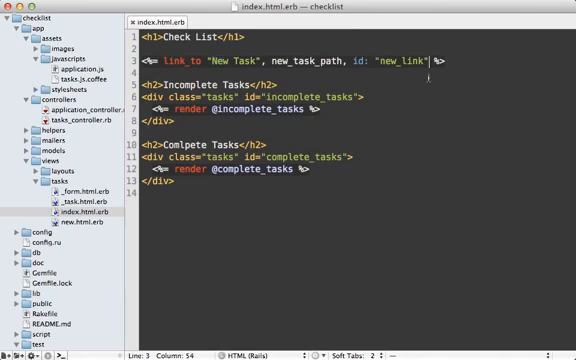
pyautogui.write(', remote')
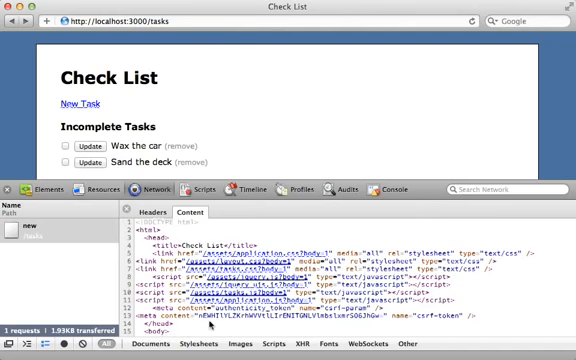
# Scroll through the 'new' request's response content showing the full page HTML
pyautogui.scroll(-3)
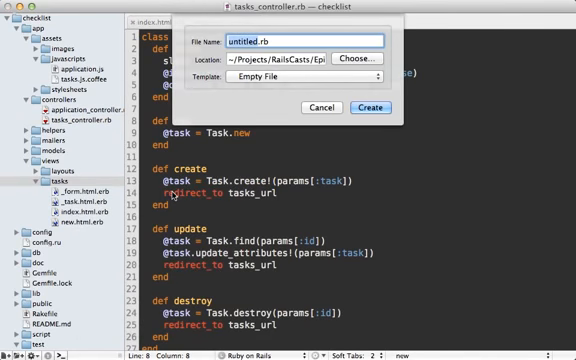
# Create the app/views/tasks/new.js.erb file and start editing it
pyautogui.write('new.js')
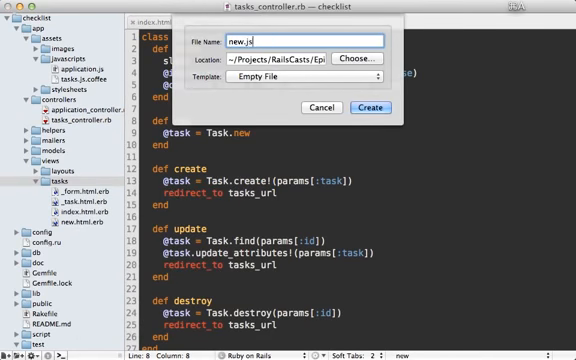
pyautogui.click(372, 104)
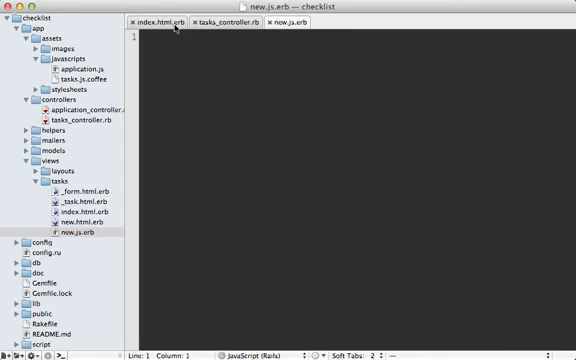
pyautogui.click(160, 27)
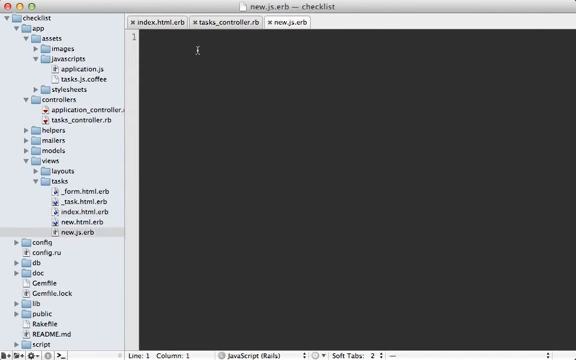
# Write $('#new_link').hide().after('<%= ren… into new.js.erb
pyautogui.write('$()')
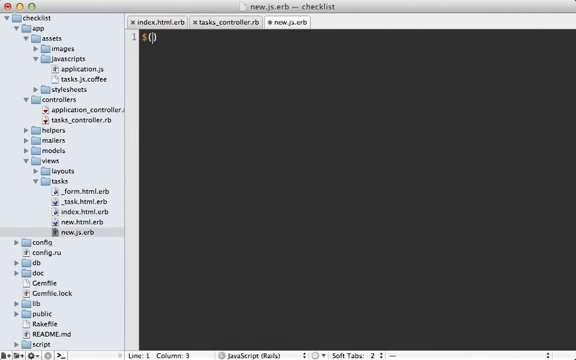
pyautogui.write("'")
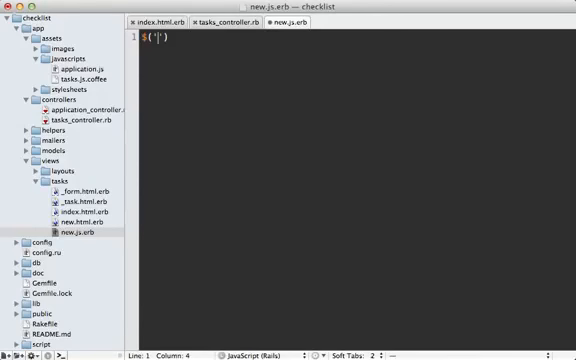
pyautogui.write('#')
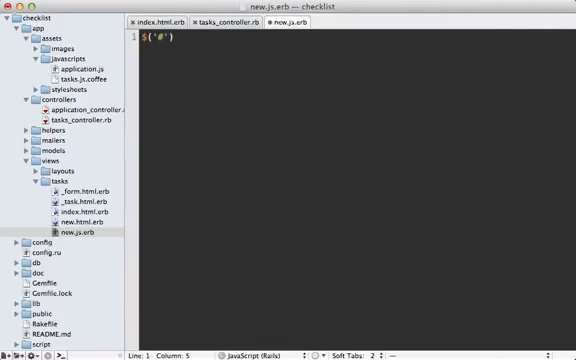
pyautogui.write('new_link')
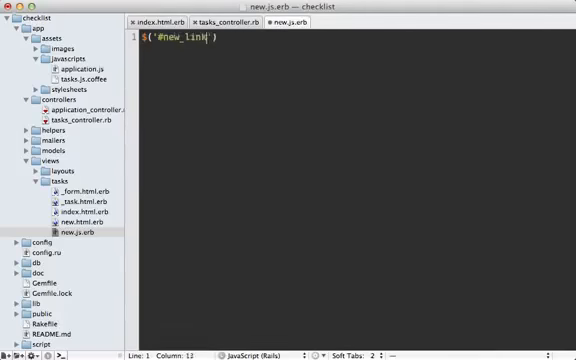
pyautogui.write('.hide')
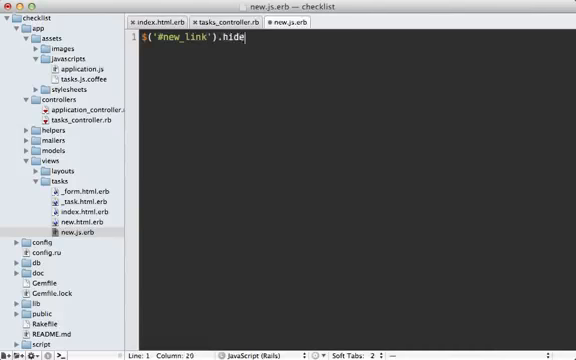
pyautogui.write('()')
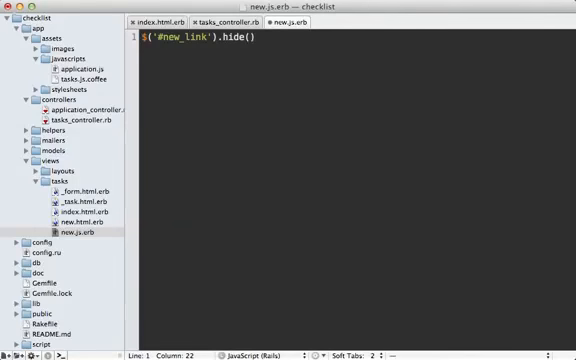
pyautogui.write('.')
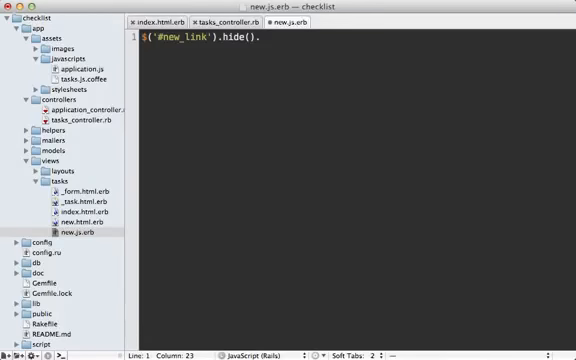
pyautogui.write('after')
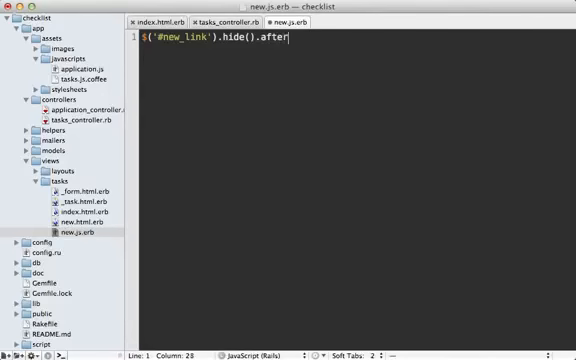
pyautogui.write("('')")
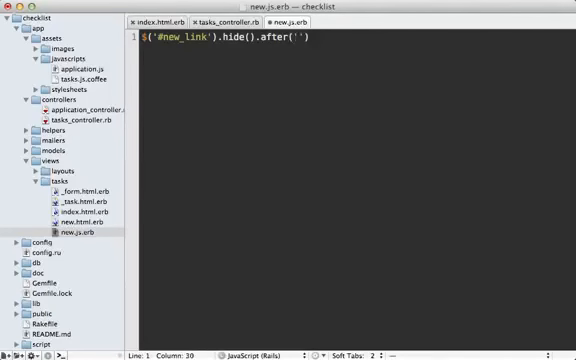
pyautogui.write('<')
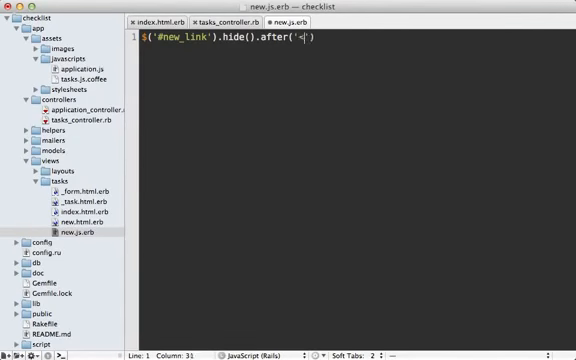
pyautogui.write('%=')
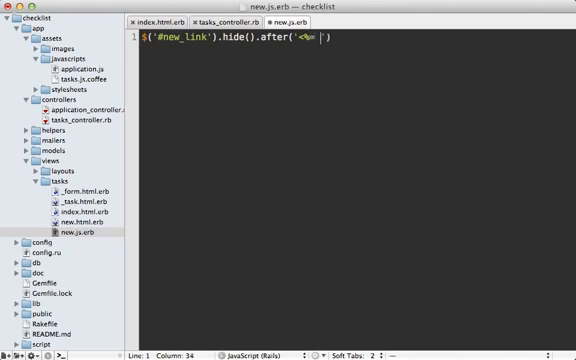
pyautogui.write('ren')
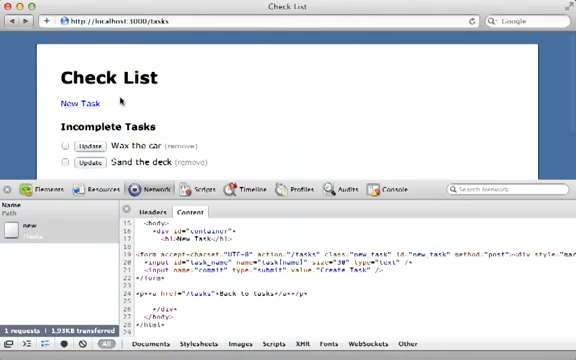
# Load the New Task form inline and submit a task named 'Learn Karate'
pyautogui.click(80, 100)
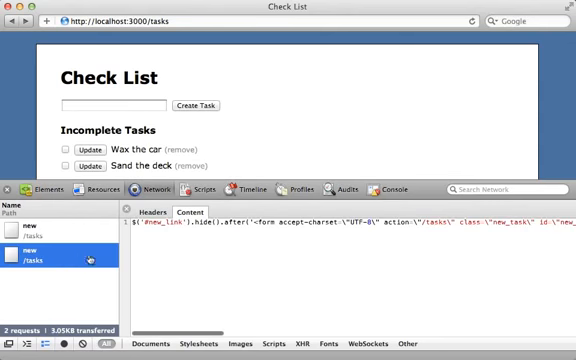
pyautogui.moveTo(285, 231)
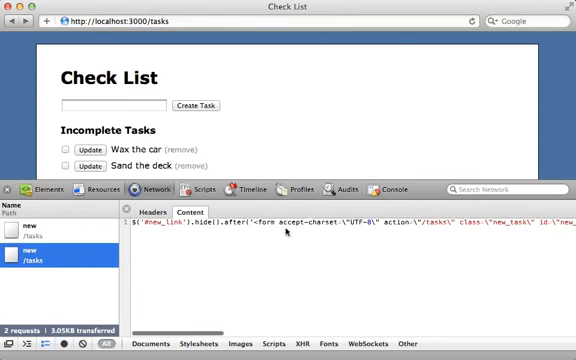
pyautogui.click(110, 103)
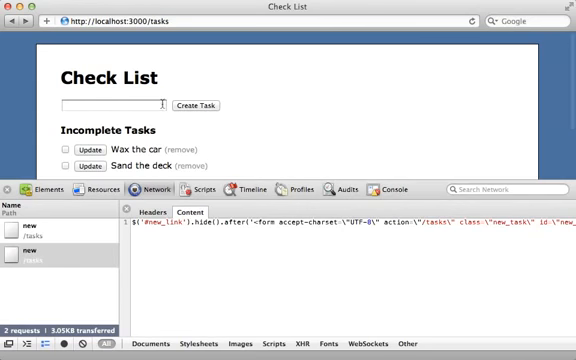
pyautogui.write('Learn Karate')
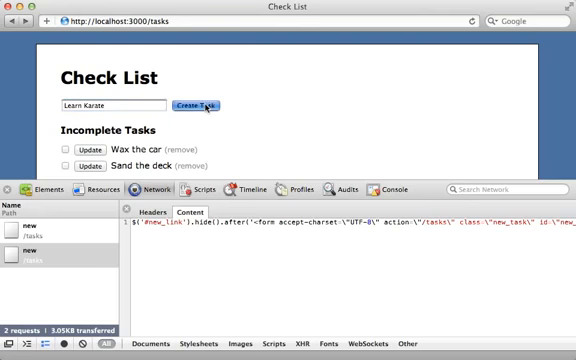
pyautogui.click(200, 106)
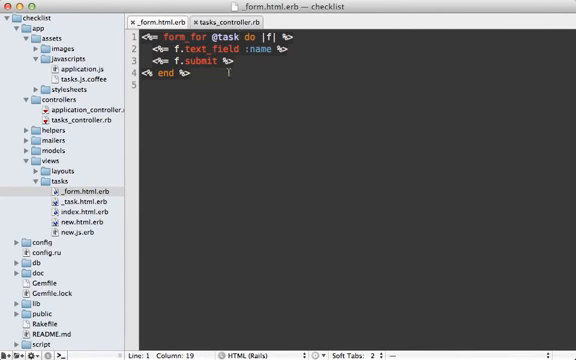
pyautogui.write(', remote')
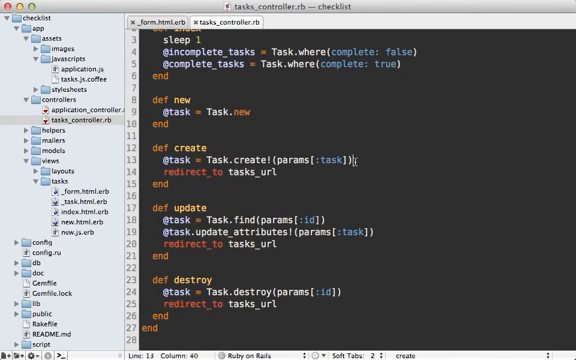
# Wrap create's redirect in respond_to with format.html { redirect_to tasks_url } and format.js
pyautogui.write('respond_to do |variable|')
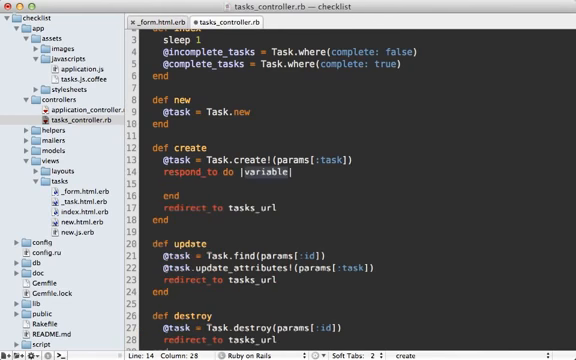
pyautogui.write('format.html {')
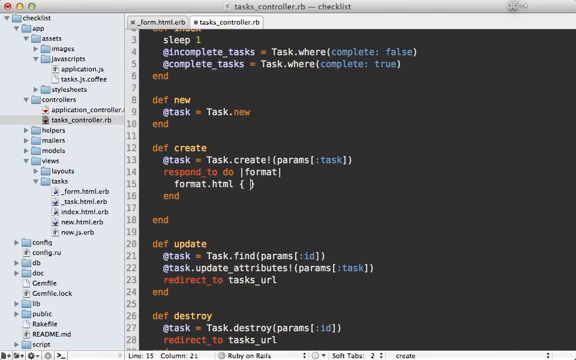
pyautogui.write('redirect_to tasks_url }')
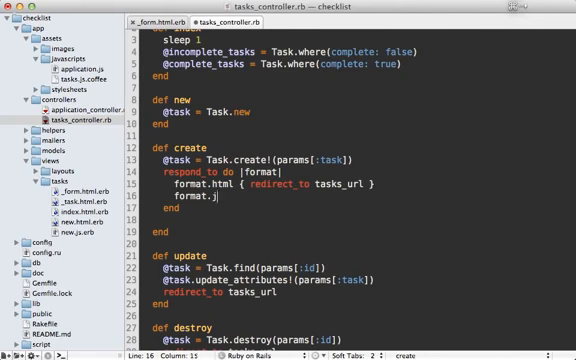
pyautogui.write('s')
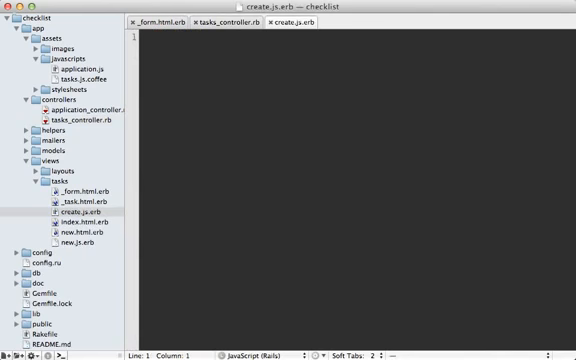
# Write $('#new_task').remove(); and $('#new_link').show(); in create.js.erb
pyautogui.write('$()')
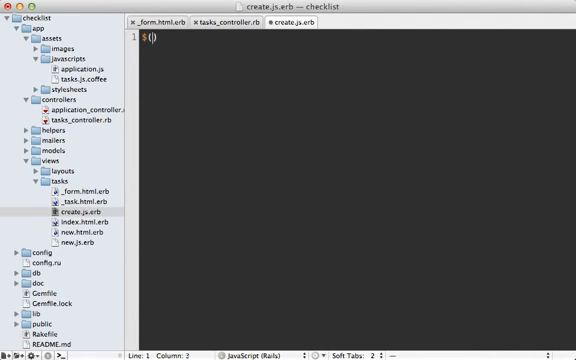
pyautogui.write("'#'")
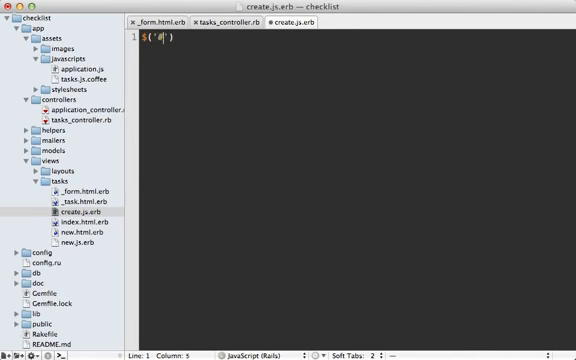
pyautogui.write('new_task')
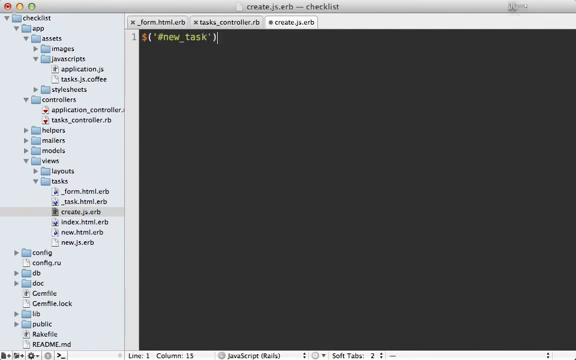
pyautogui.write('.remove();')
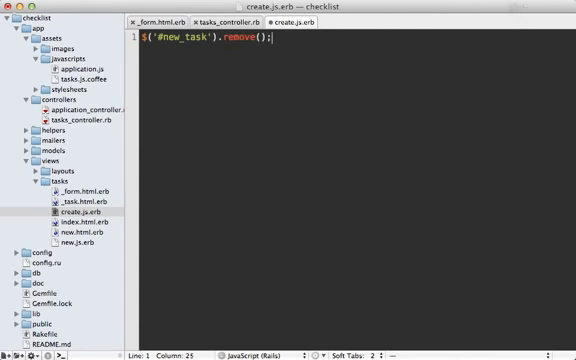
pyautogui.write("$('#new')")
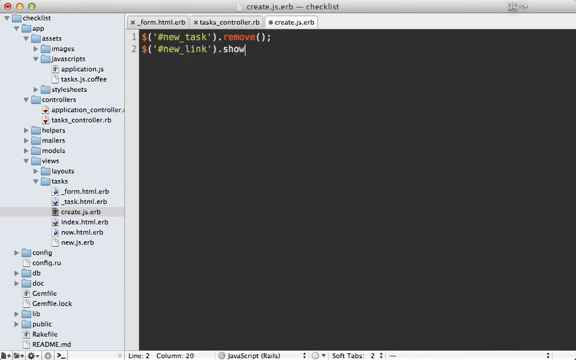
pyautogui.write('();')
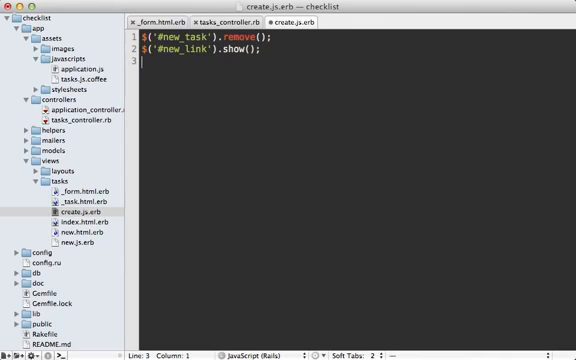
# Append the rendered task to #incomplete_tasks with $('#incomplete_tasks').append('<%= render … %>');
pyautogui.write('$')
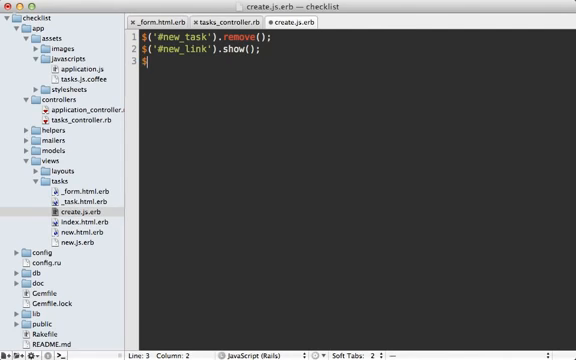
pyautogui.write("('')")
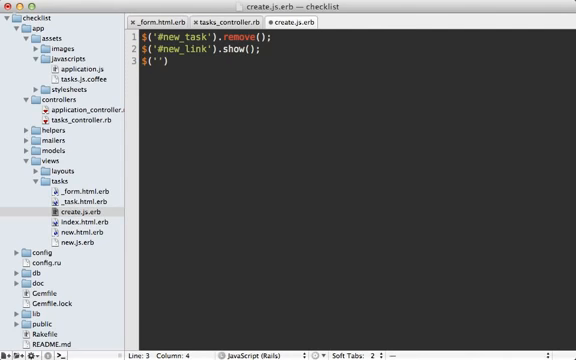
pyautogui.write('#incomplete_tasks')
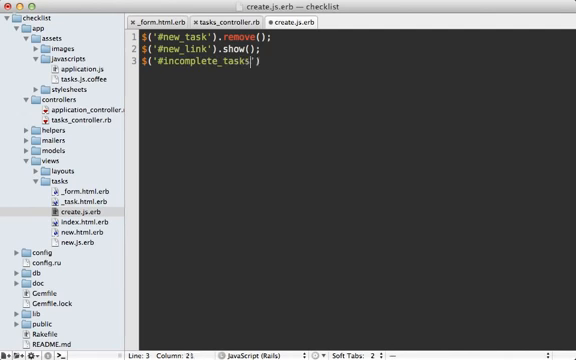
pyautogui.write("').")
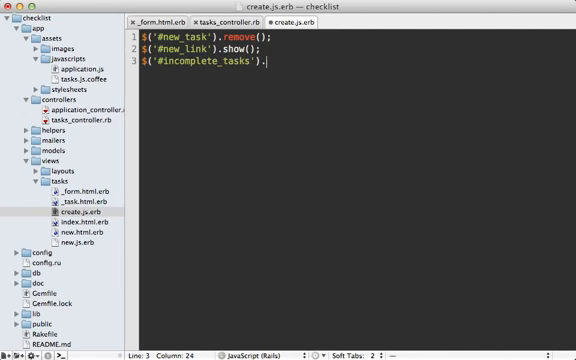
pyautogui.write('append()')
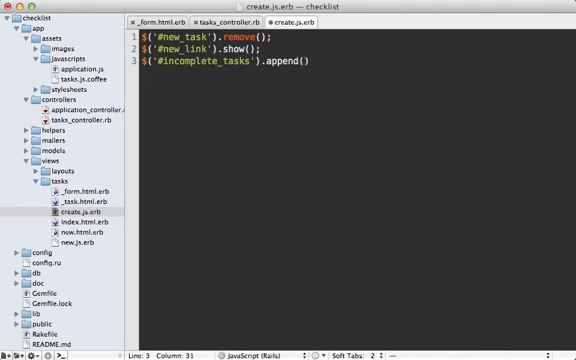
pyautogui.write("'<%= '")
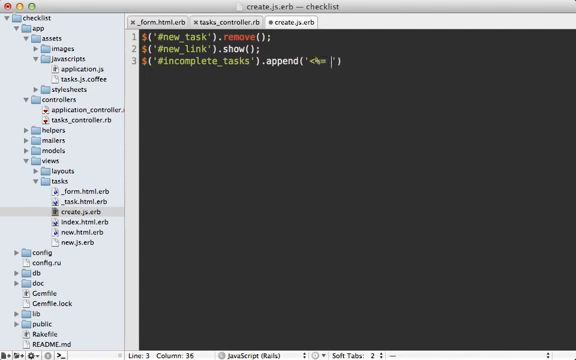
pyautogui.write('render(@task) %>')
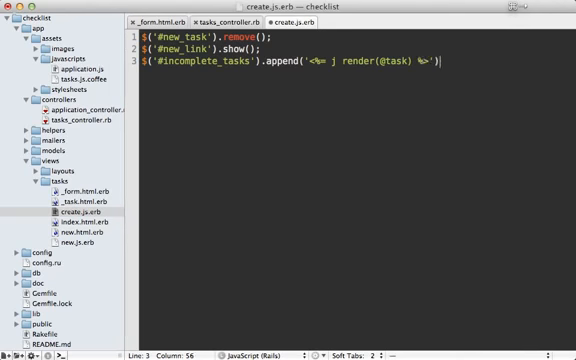
pyautogui.write(';')
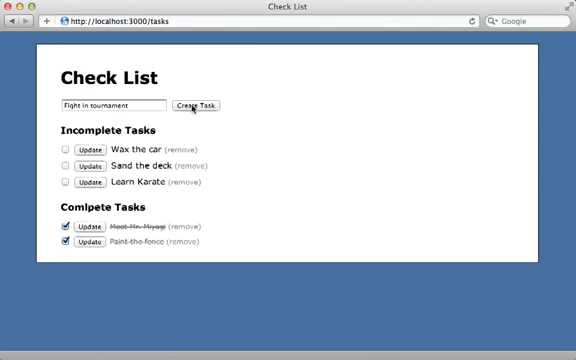
# Create a 'Fight in tournament' task, then remove it and confirm the deletion
pyautogui.click(198, 105)
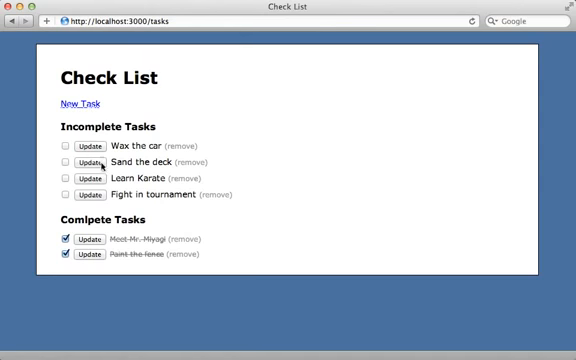
pyautogui.moveTo(132, 205)
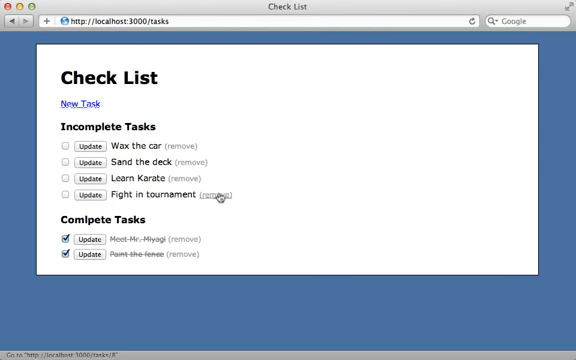
pyautogui.click(215, 195)
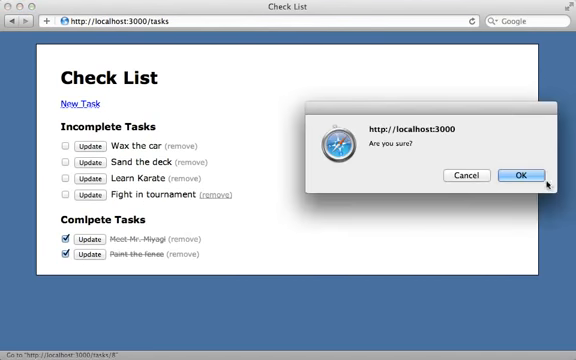
pyautogui.click(521, 174)
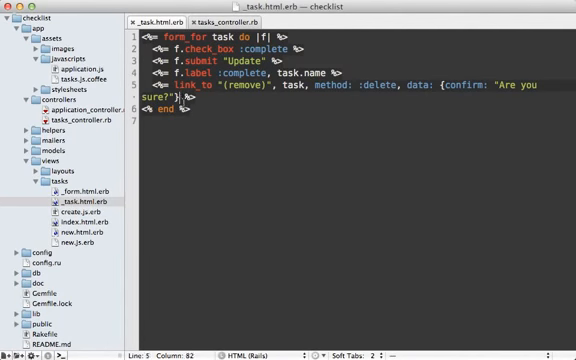
# Append 'remote: true' to the (remove) link_to options in _task.html.erb
pyautogui.write(', remote: true')
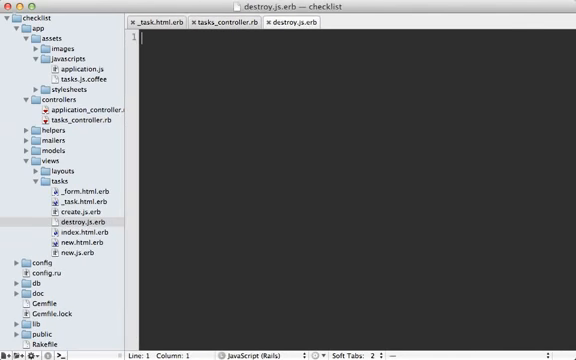
pyautogui.write("$('')")
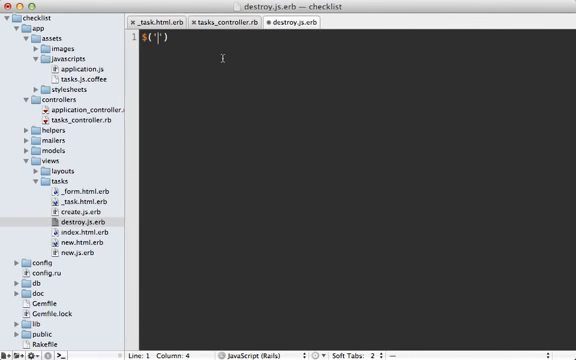
pyautogui.write('#edit_task_')
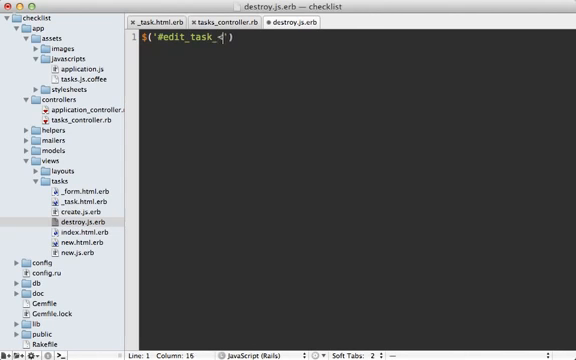
pyautogui.write('%=')
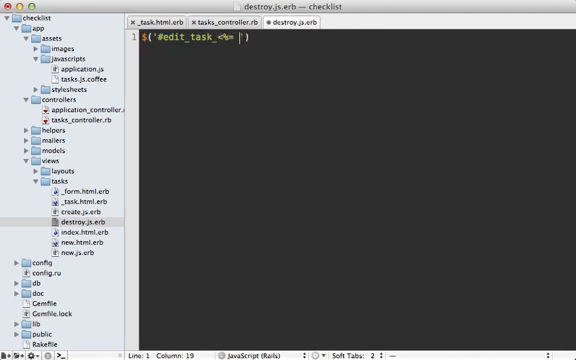
pyautogui.write('@task.id %>')
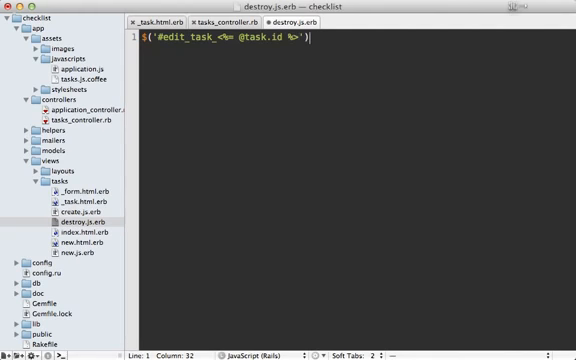
pyautogui.write('.remove();')
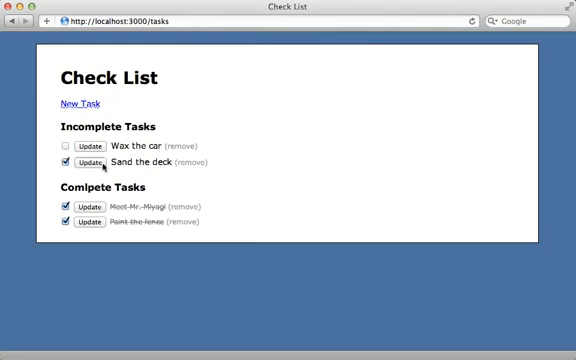
# Tick the Sand the deck checkbox and submit its update
pyautogui.click(92, 162)
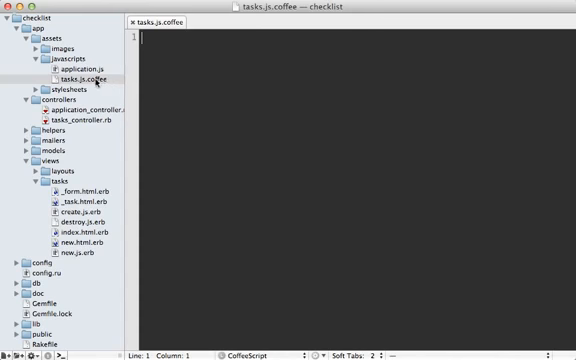
# Rename tasks.js.coffee to tasks.js and bind an alert('clicked!') handler to edit-form checkboxes
pyautogui.rightClick(72, 78)
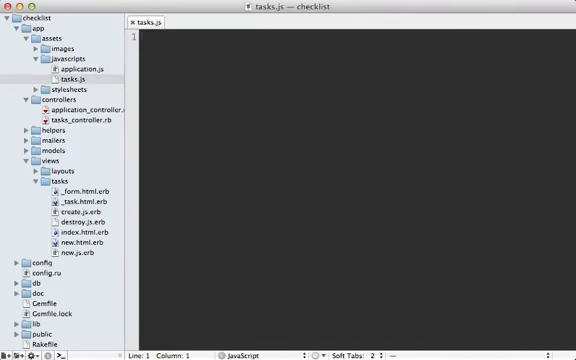
pyautogui.write('$()')
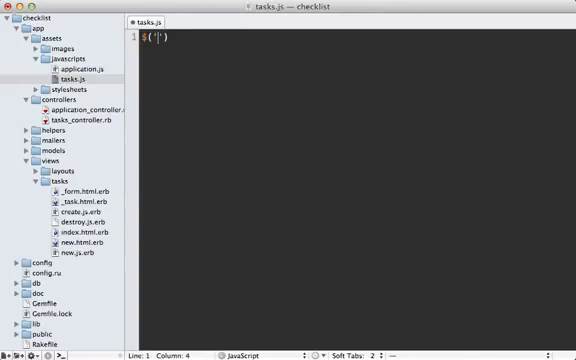
pyautogui.write('.edit_form')
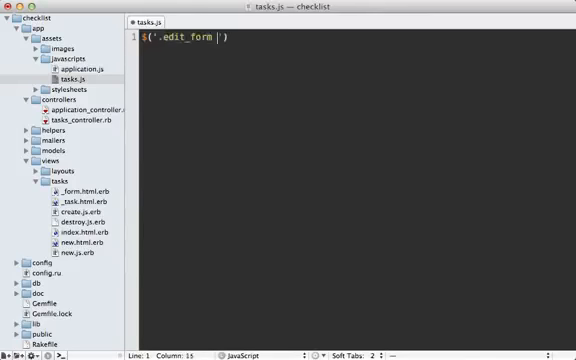
pyautogui.write('input[type=checkbox')
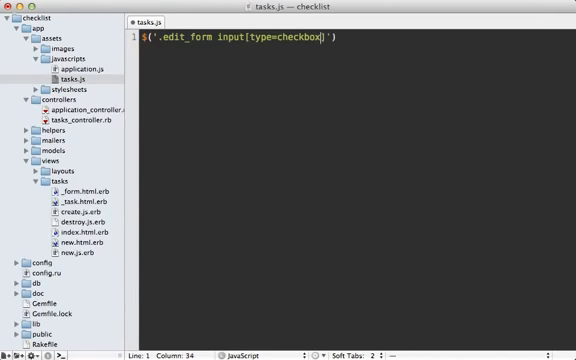
pyautogui.write('.click')
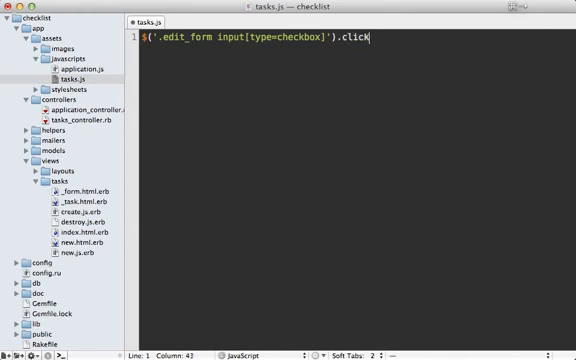
pyautogui.write('(function() {};)')
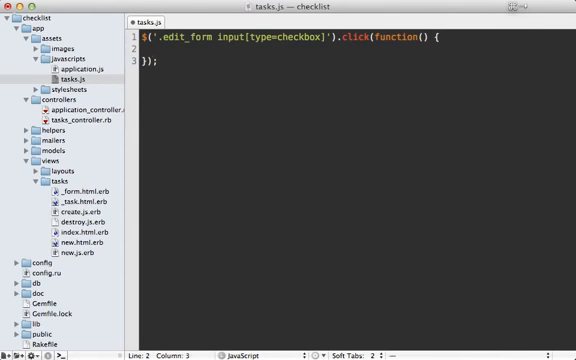
pyautogui.write("alert('')")
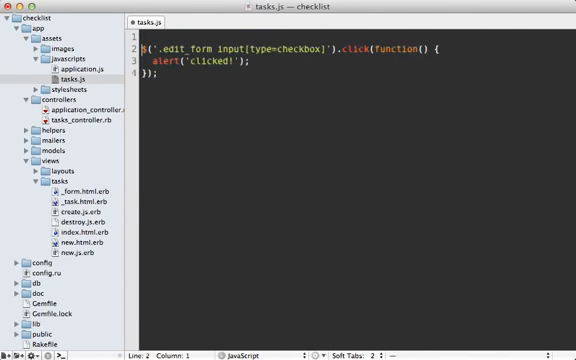
pyautogui.write('$()')
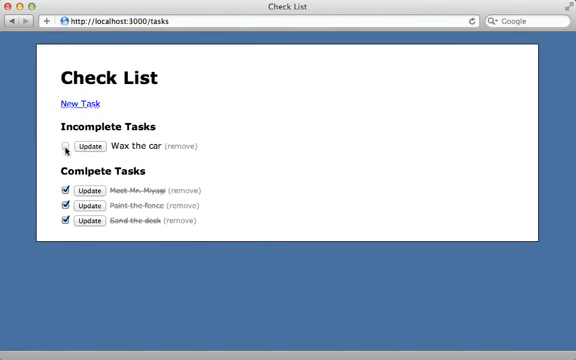
# Tick the Wax the car checkbox to test the click handler
pyautogui.click(60, 146)
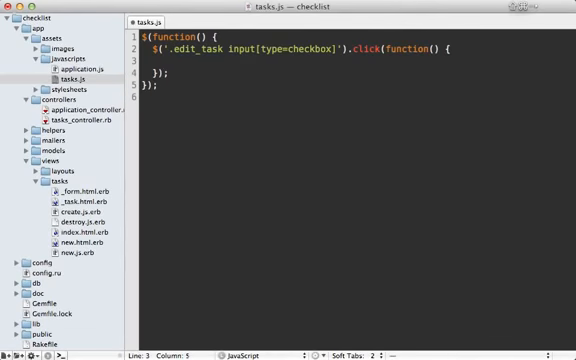
# Make the checkbox handler call $(this).parent('form').submit() and remove the submit buttons
pyautogui.write('$(this)')
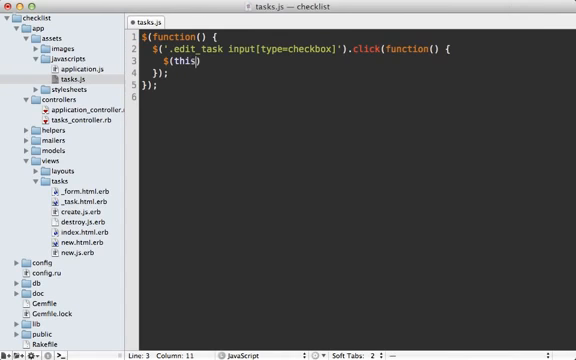
pyautogui.write('.')
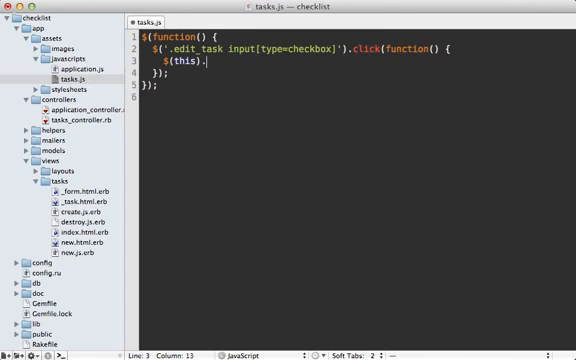
pyautogui.write(".parent('')")
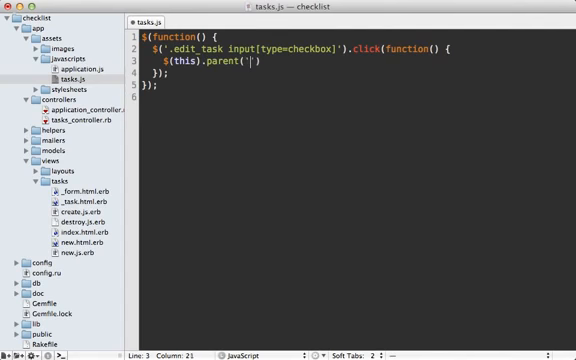
pyautogui.write("form').")
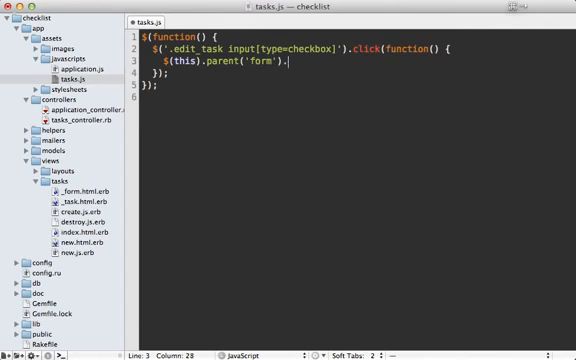
pyautogui.write('submit();')
pyautogui.write("$('.edit_task input[type=checkbox")
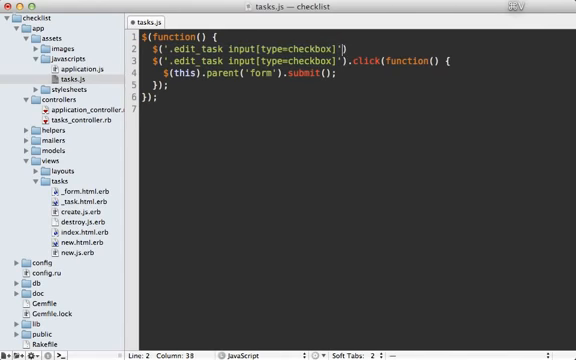
pyautogui.write('submit')
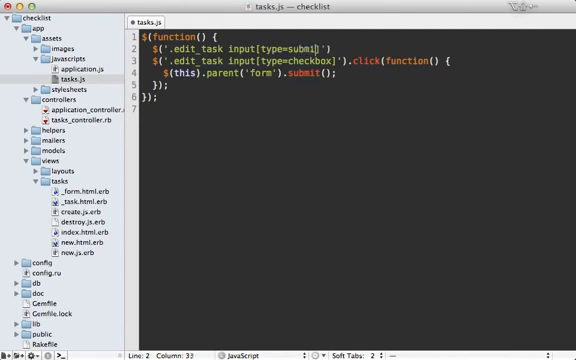
pyautogui.write('.remote()')
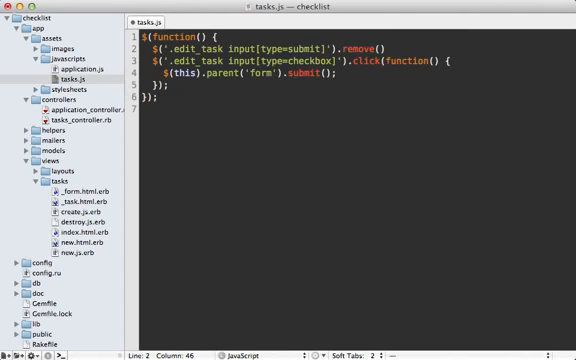
pyautogui.write(';')
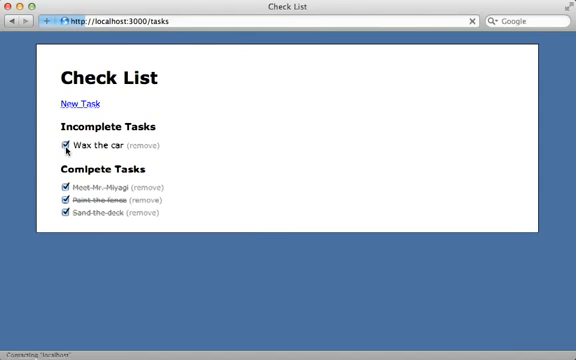
# Tick Wax the car as complete and untick Sand the deck
pyautogui.click(60, 148)
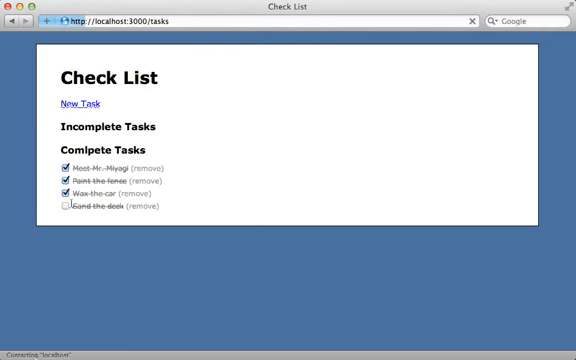
pyautogui.click(71, 207)
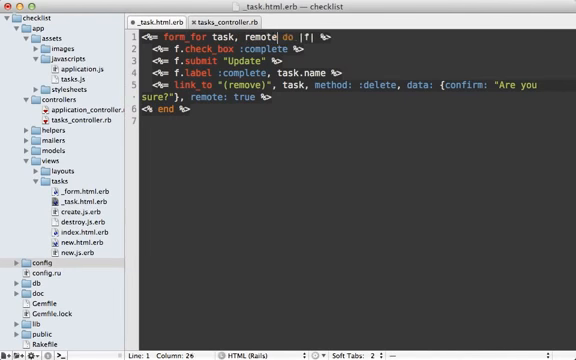
# Add 'remote: true' to the form_for call in _task.html.erb
pyautogui.write(': true')
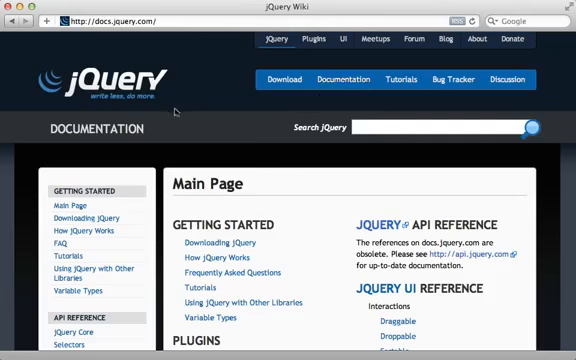
# Scroll down the jQuery Manipulation docs to reach the .appendTo() entry
pyautogui.scroll(-3)
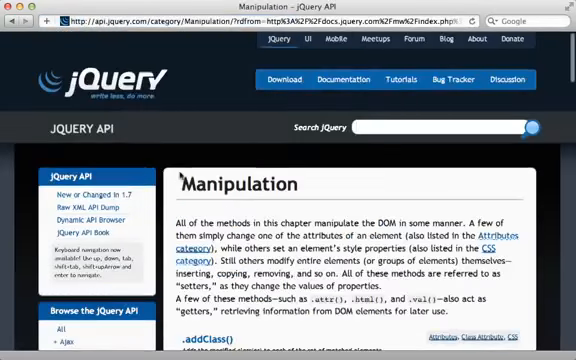
pyautogui.scroll(-3)
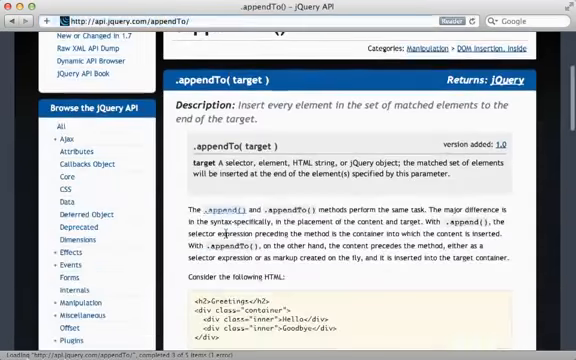
pyautogui.scroll(-3)
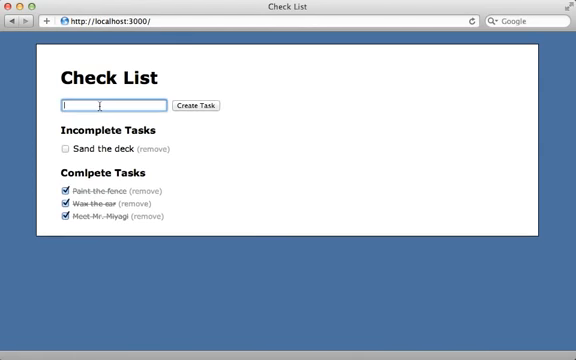
# Create a task named 'Foo' in Safari's Check List and tick its checkbox
pyautogui.write('Foo')
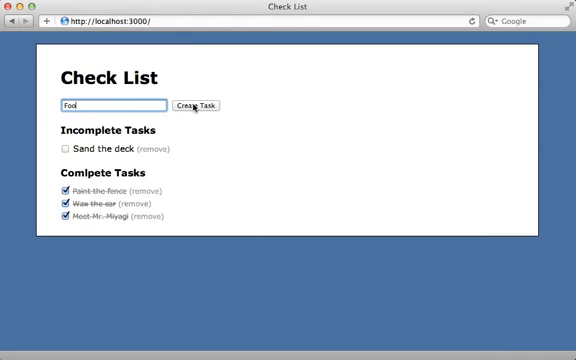
pyautogui.click(196, 106)
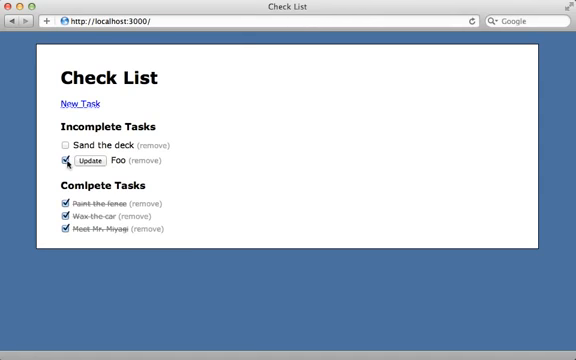
pyautogui.click(63, 161)
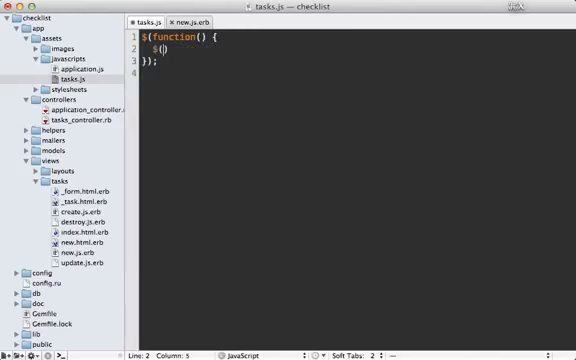
# Call $('.edit_task').submitOnCheck(); at document ready in tasks.js
pyautogui.write("''")
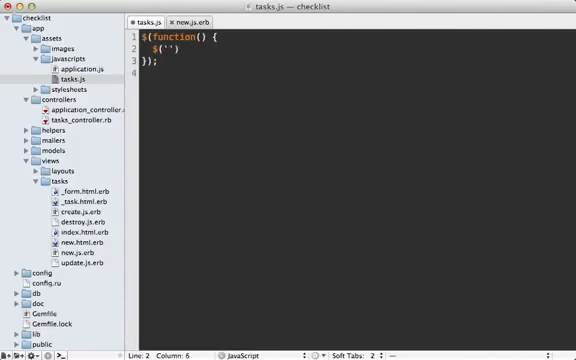
pyautogui.write('.edit_task')
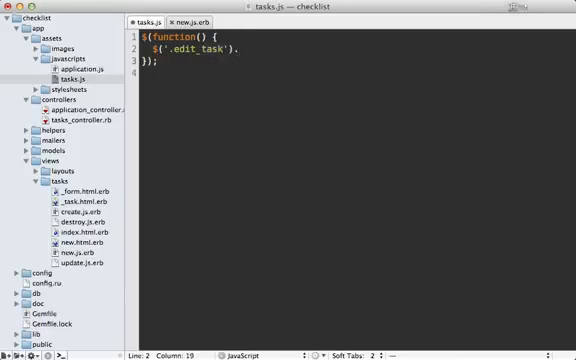
pyautogui.write('.submitOnCheck')
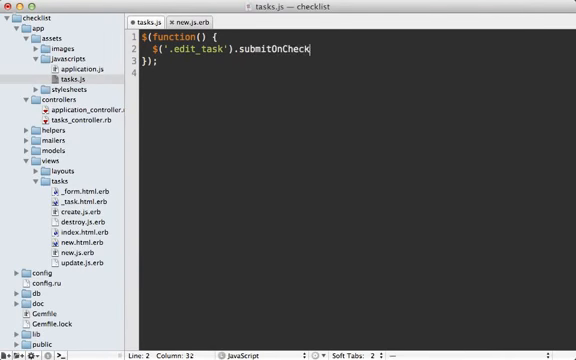
pyautogui.write('();')
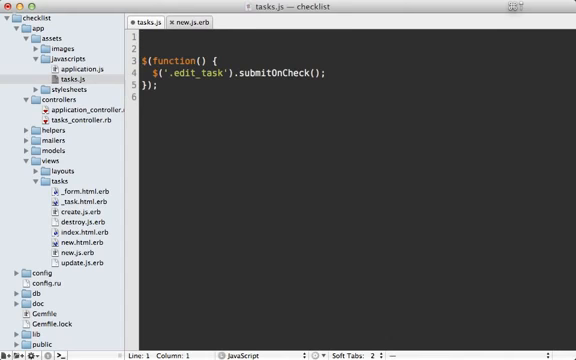
# Define jQuery.fn.submitOnCheck using this.find to remove submit buttons, then return this
pyautogui.write('jQuery.fn.')
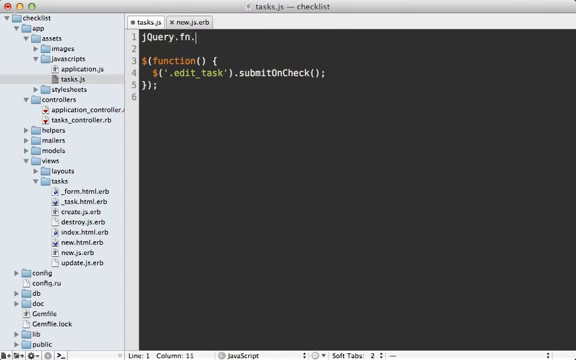
pyautogui.write('submitOnCheck = function() {};')
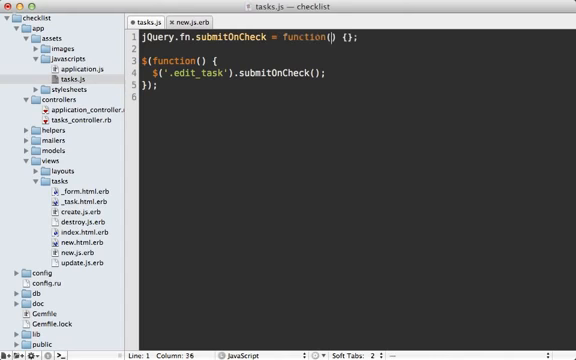
pyautogui.press('Return')
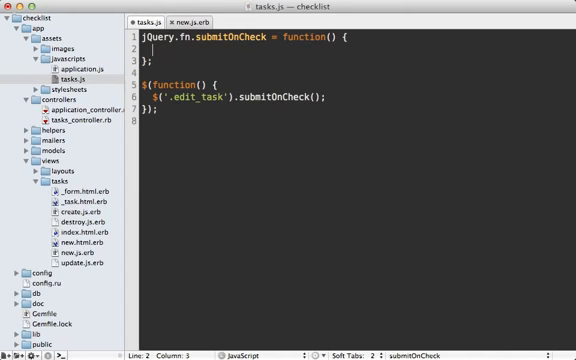
pyautogui.write("$('.edit_task input[type=submit]').remove();")
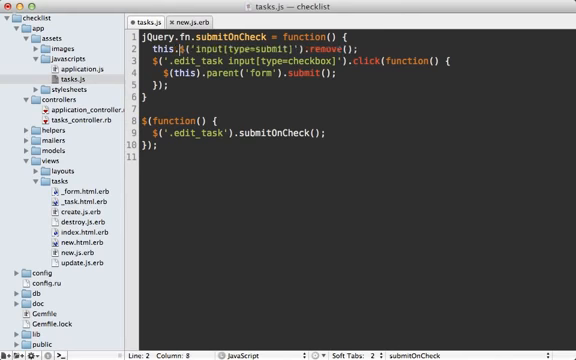
pyautogui.write('find')
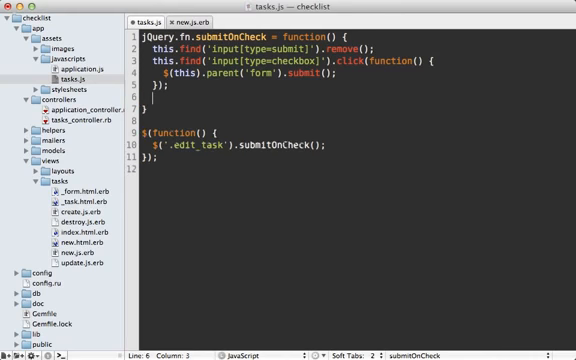
pyautogui.write('return th')
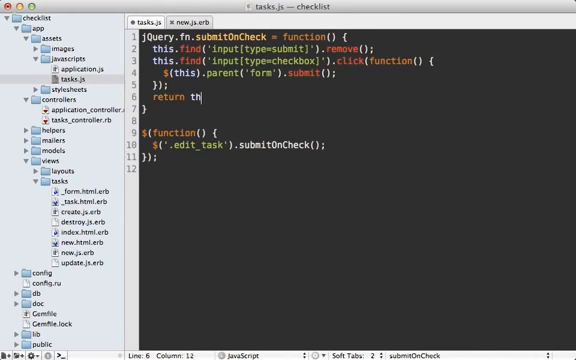
pyautogui.write('is;')
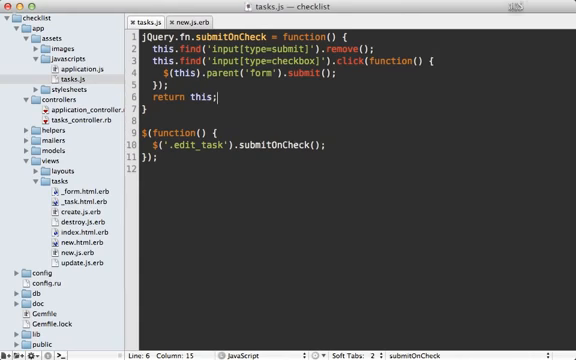
pyautogui.click(67, 213)
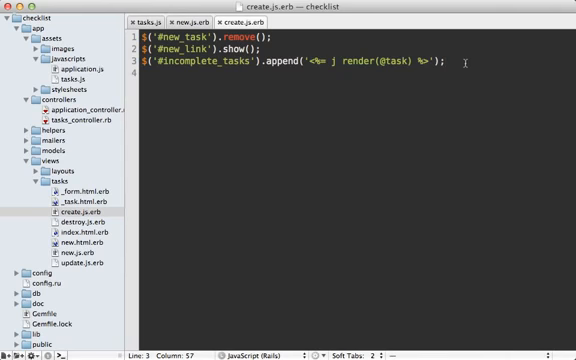
pyautogui.write("$('#edit_task_<%= @task.id %>').submitOnCheck();")
pyautogui.write('sleep 1')
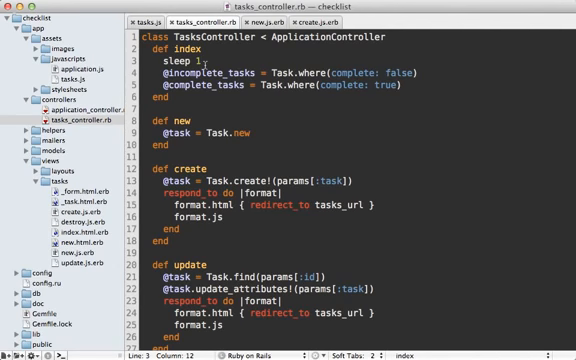
# Go to the def index line in tasks_controller.rb
pyautogui.click(180, 62)
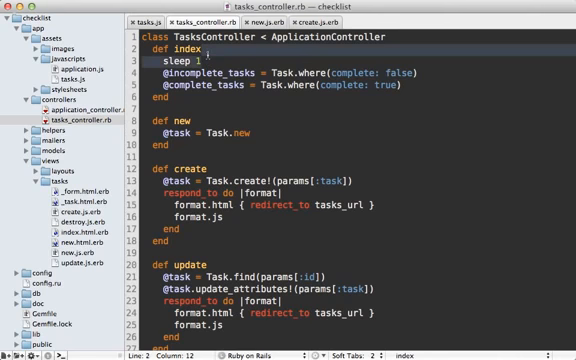